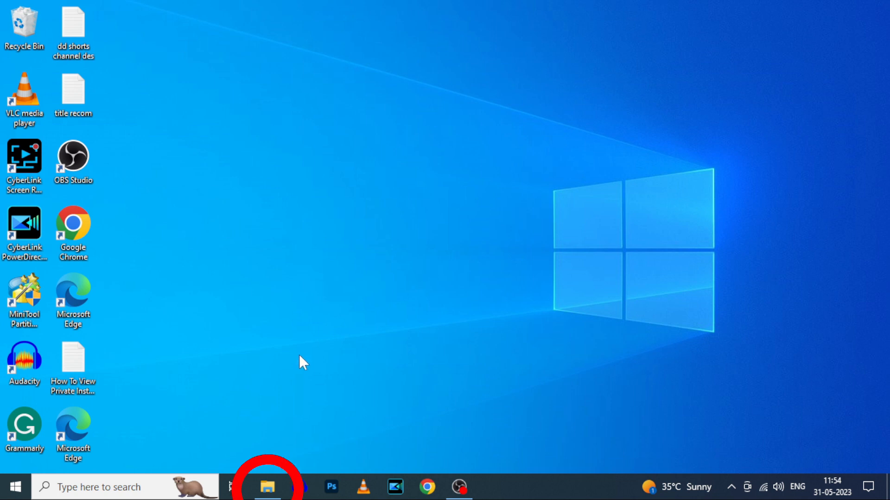
Reach USB Drive (E:) under This PC and bring up its Format window.
click(267, 487)
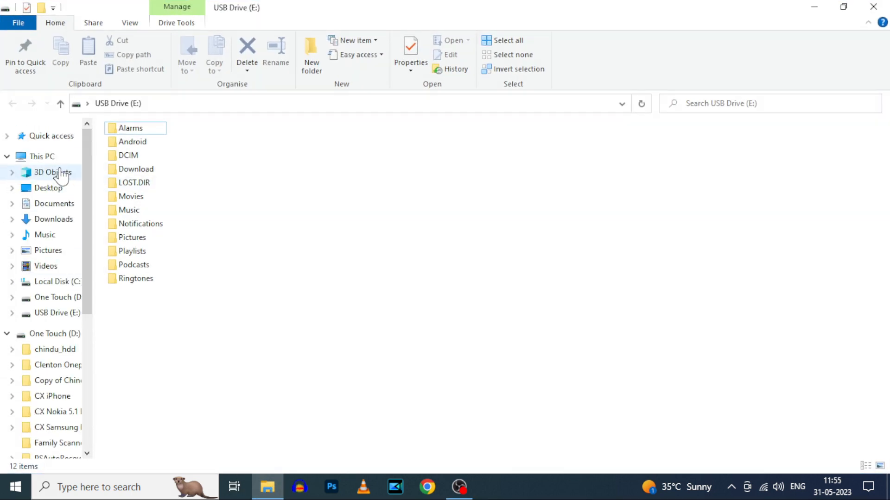
click(40, 156)
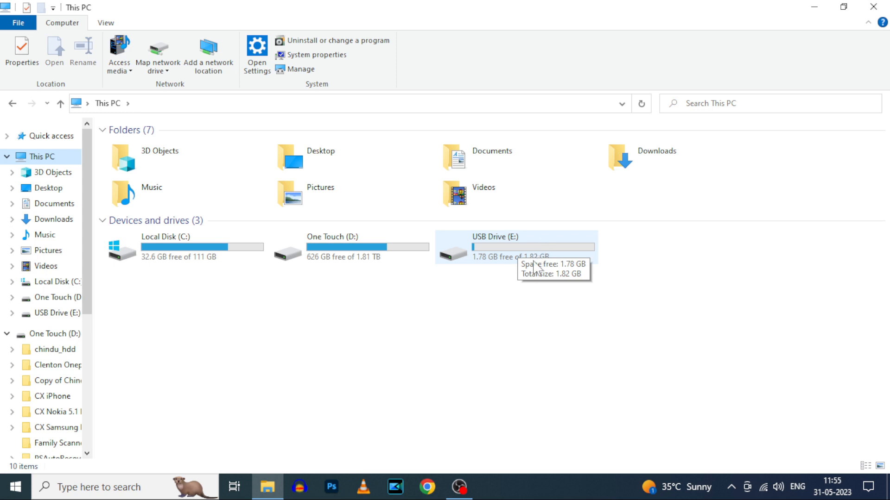
click(516, 246)
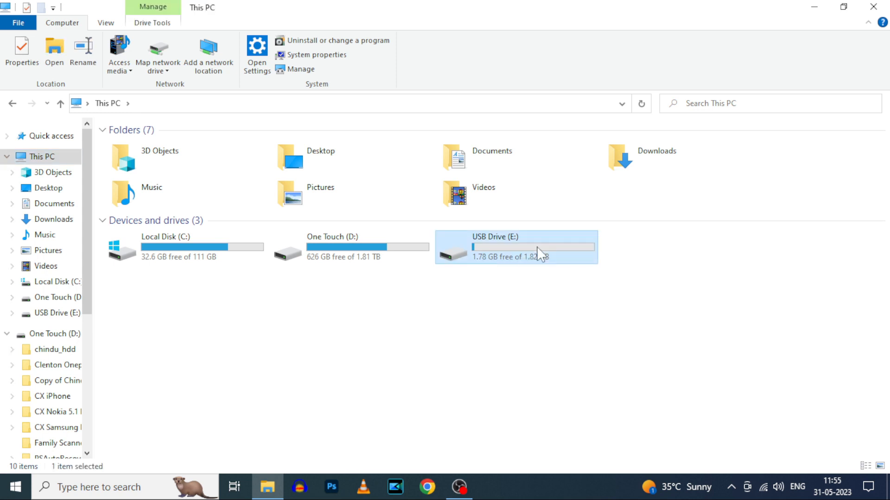
right_click(516, 246)
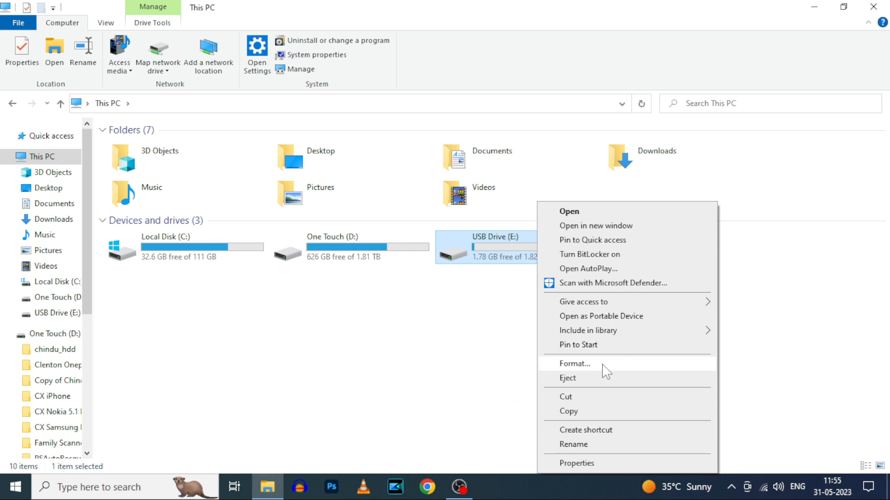
click(575, 363)
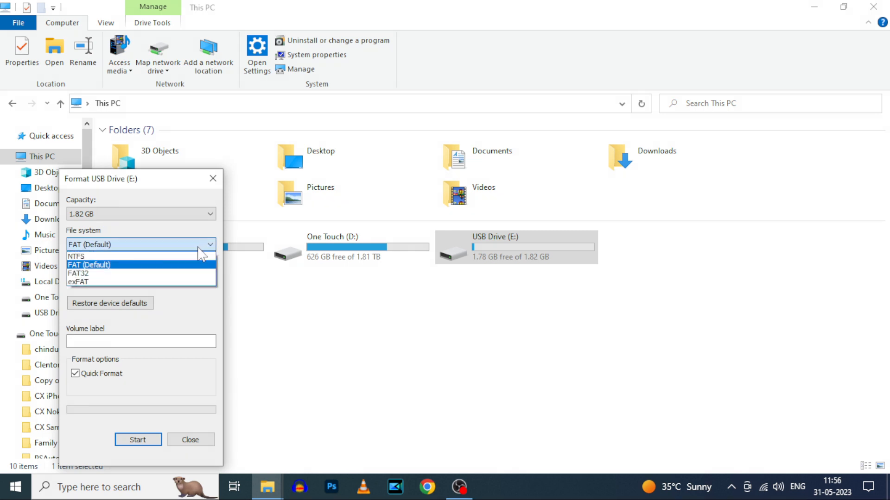
mouse_move(111, 278)
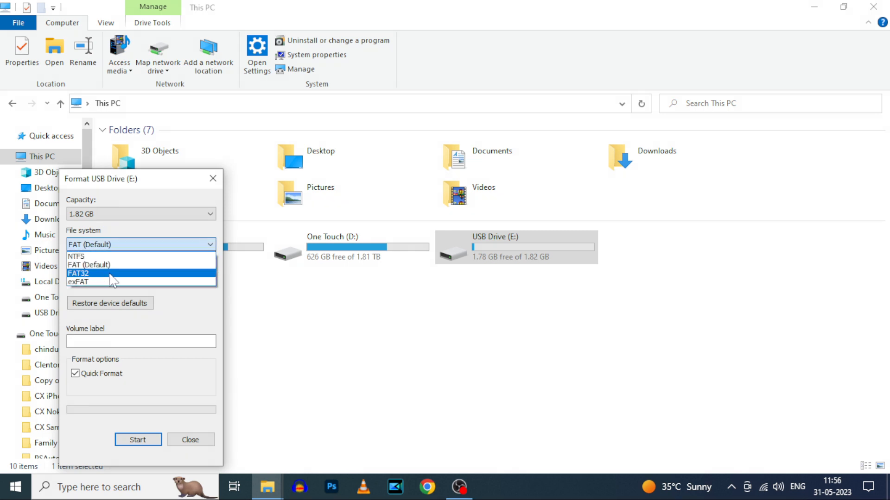
Set the file system for USB Drive (E:) to FAT32.
click(78, 272)
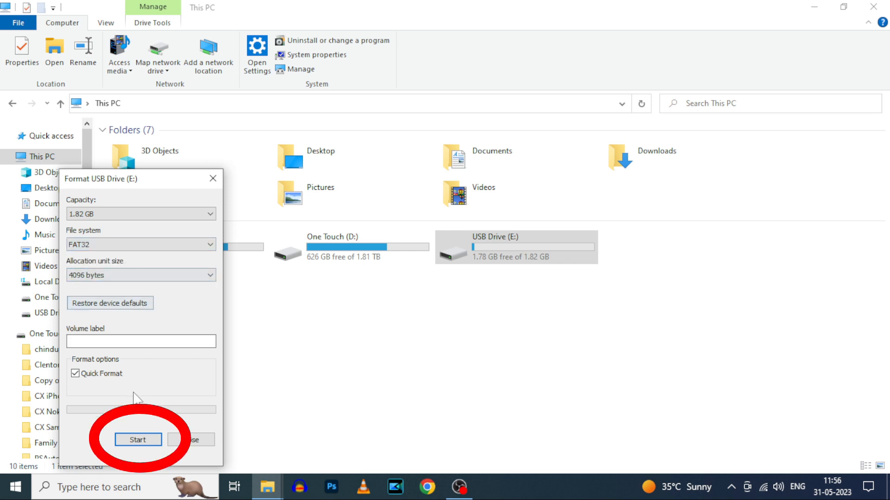
Run the FAT32 format, confirming the data-erase warning and the completion message.
click(137, 439)
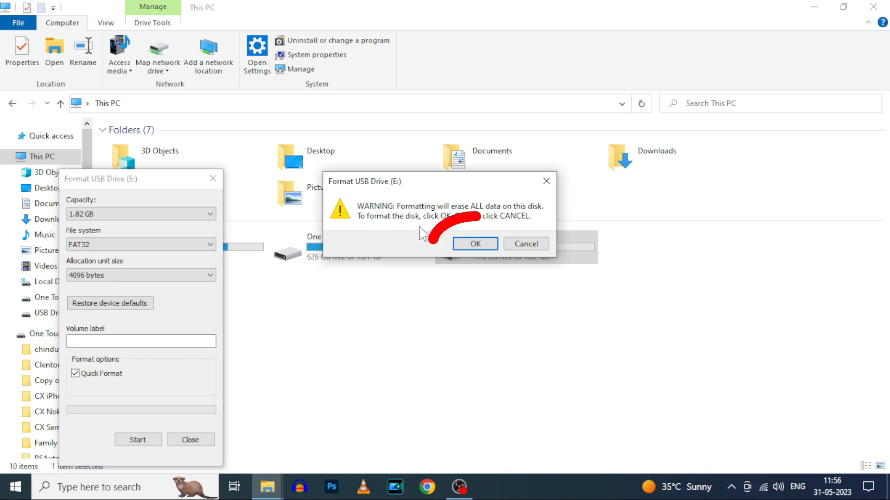
click(475, 244)
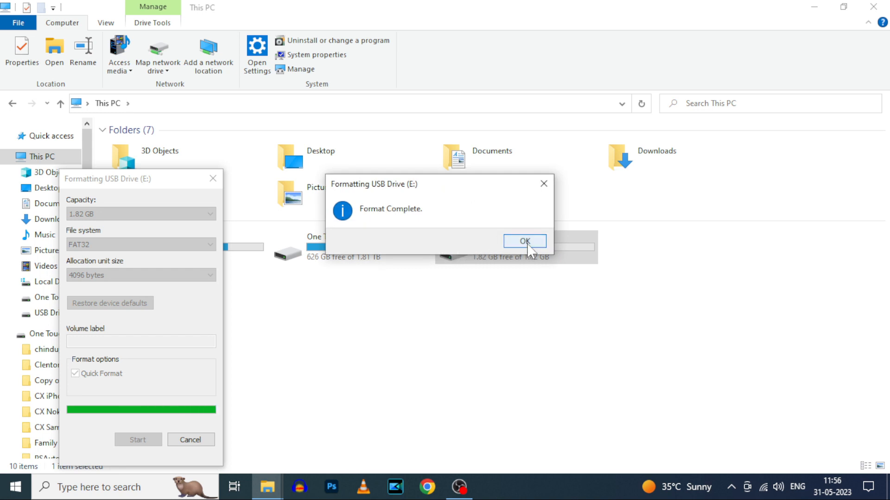
click(524, 241)
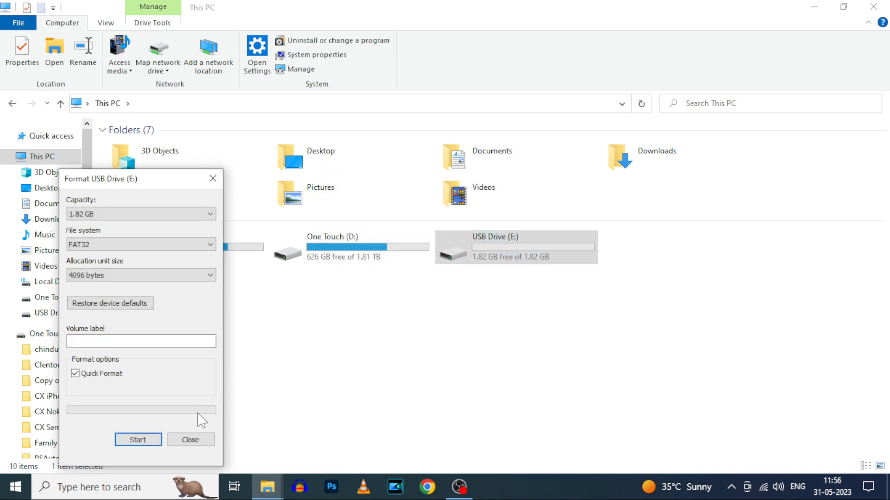
Dismiss the Format window and eject USB Drive (E:) from This PC.
click(190, 439)
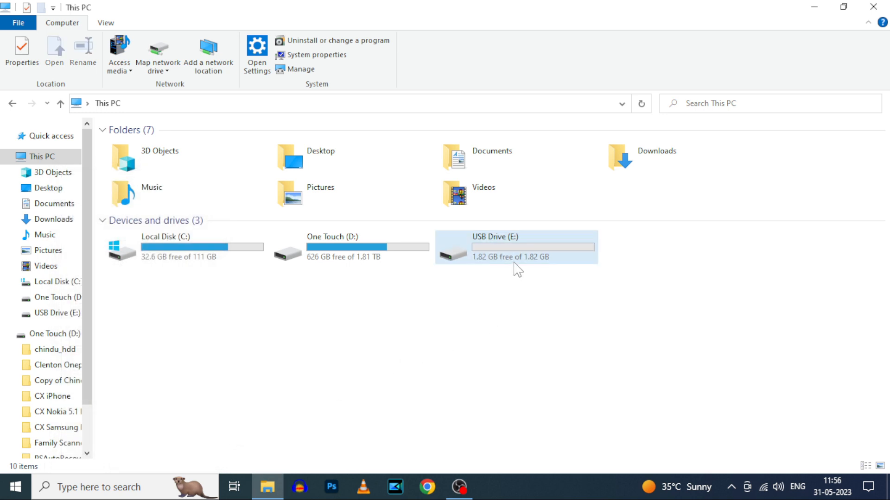
right_click(515, 247)
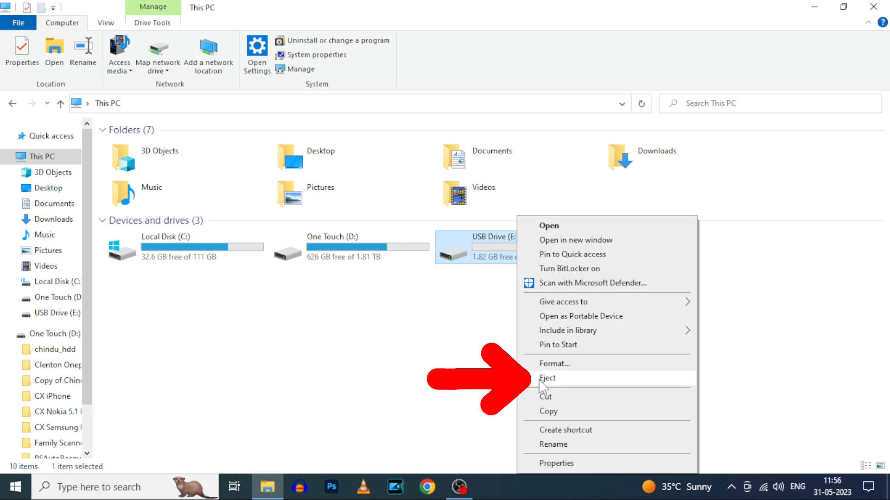
click(546, 378)
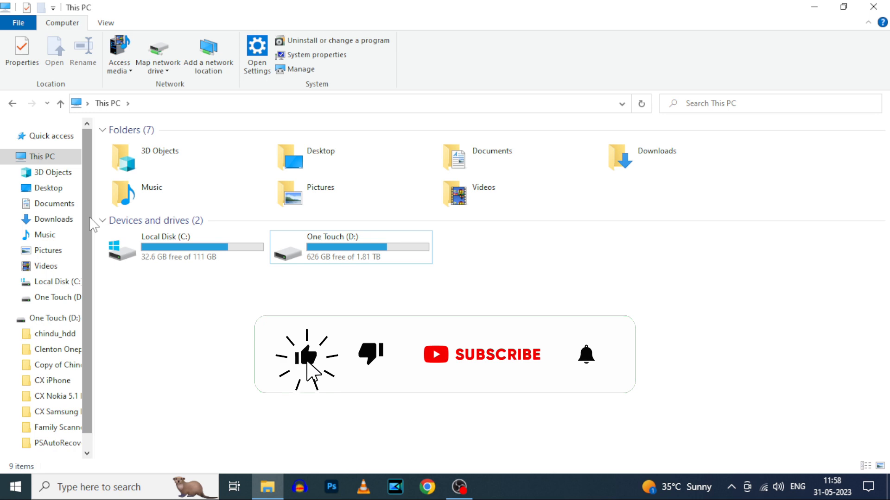
click(481, 354)
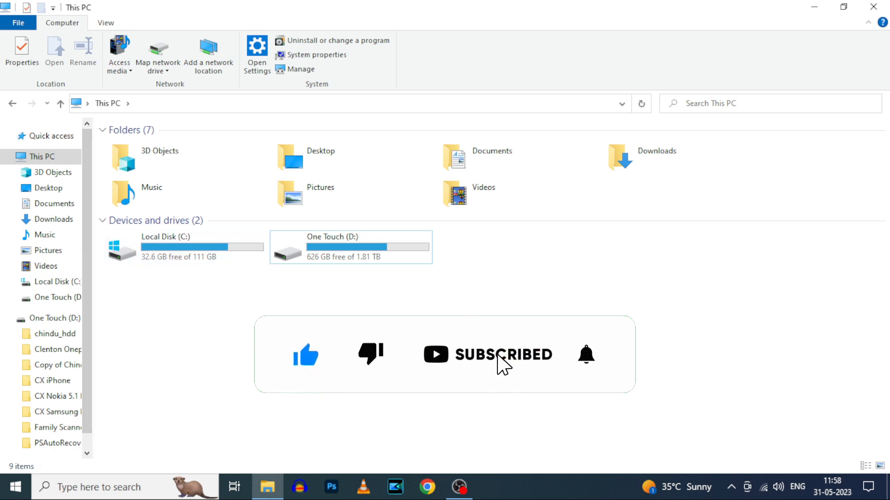
click(585, 355)
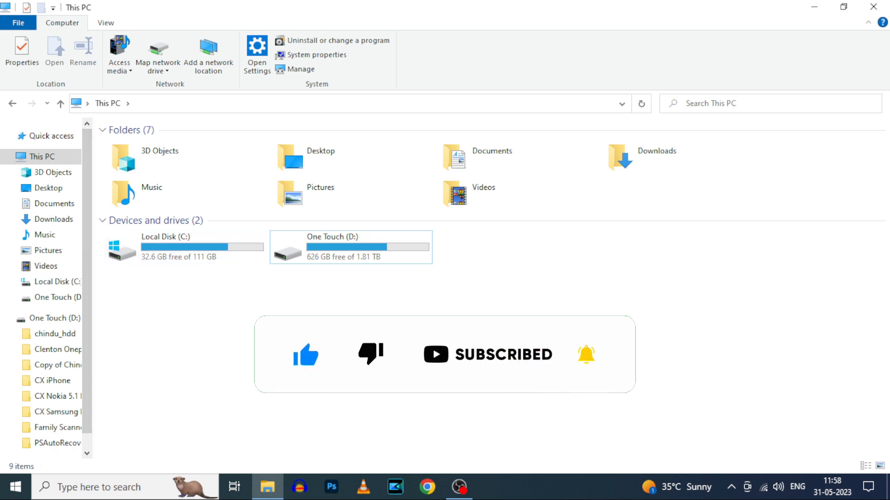